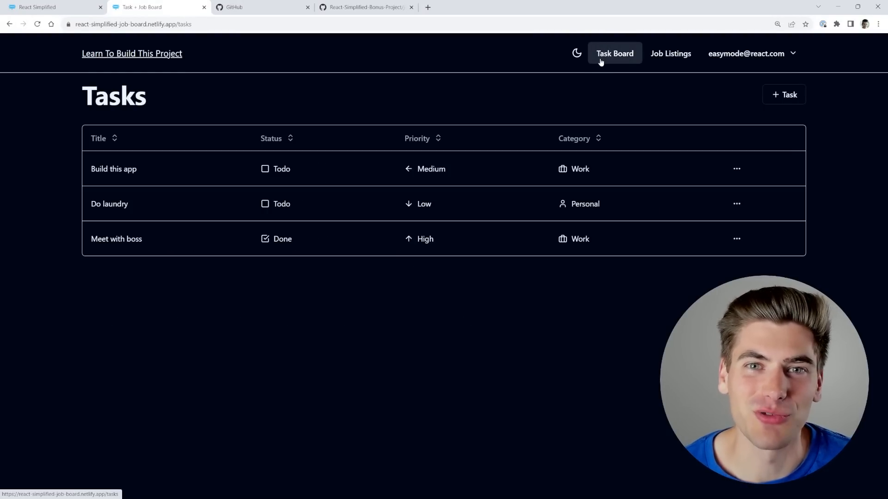
pyautogui.moveTo(557, 111)
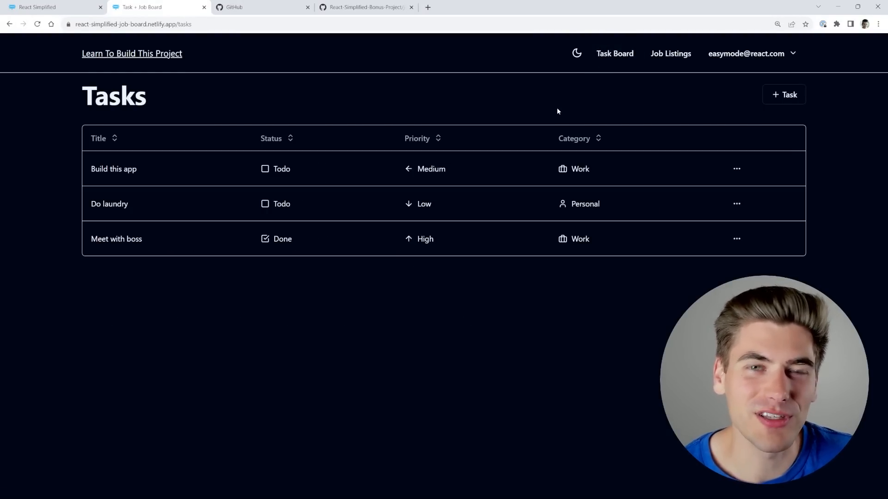
# Raise the 'Build this app' task's priority from Medium to High.
pyautogui.click(738, 168)
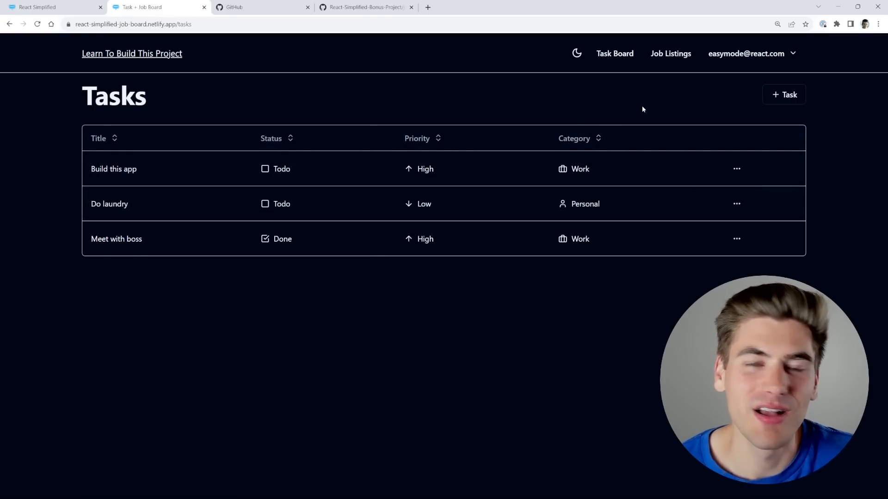
# Go to My Job Listings showing the draft, expired and active Netflix listings.
pyautogui.click(671, 54)
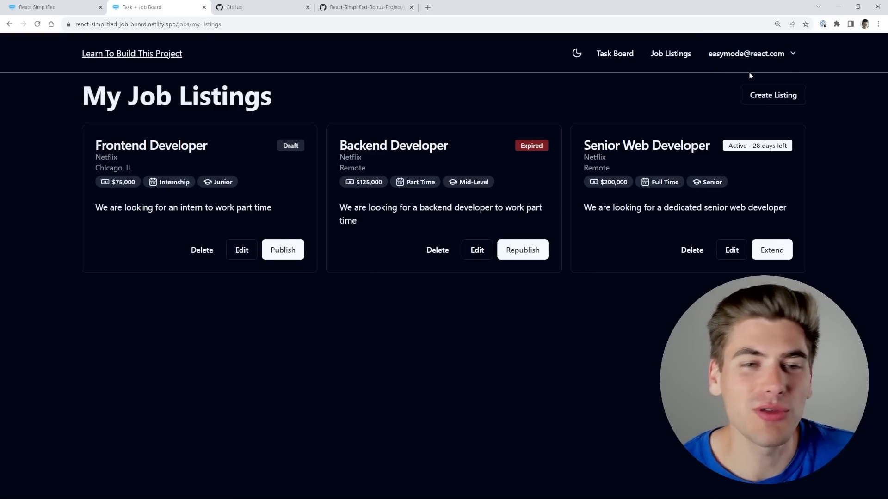
pyautogui.moveTo(409, 77)
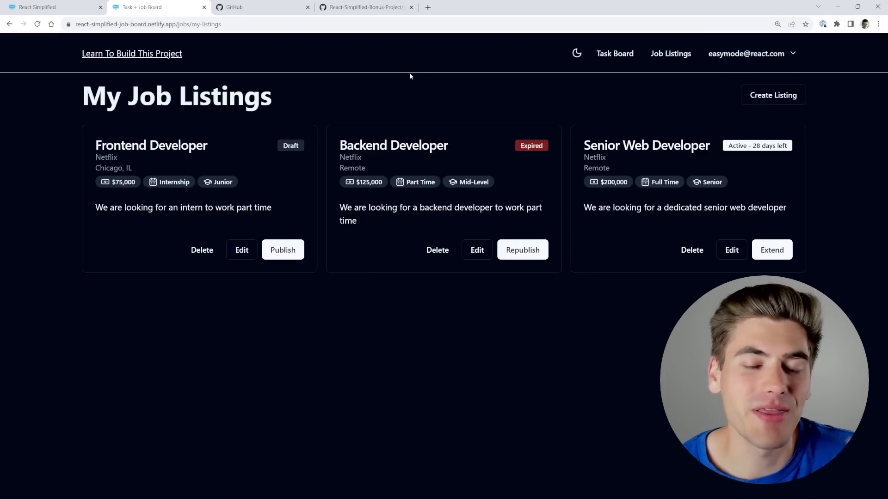
pyautogui.moveTo(519, 218)
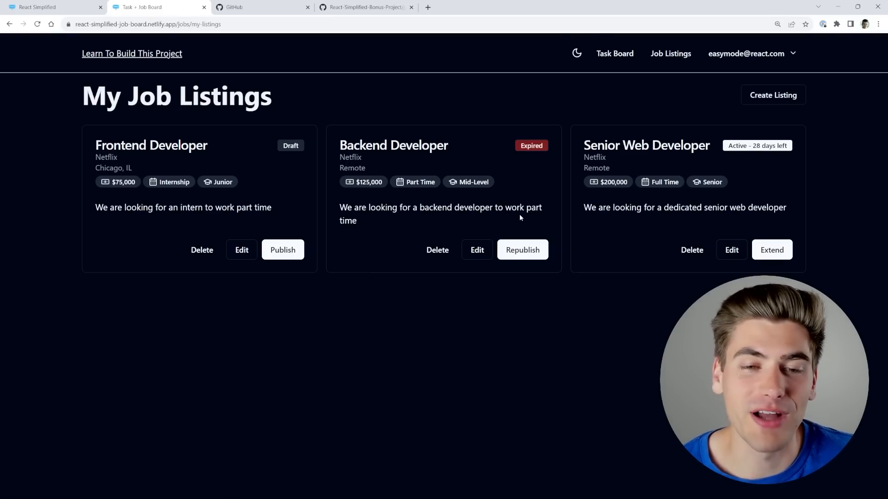
pyautogui.moveTo(501, 185)
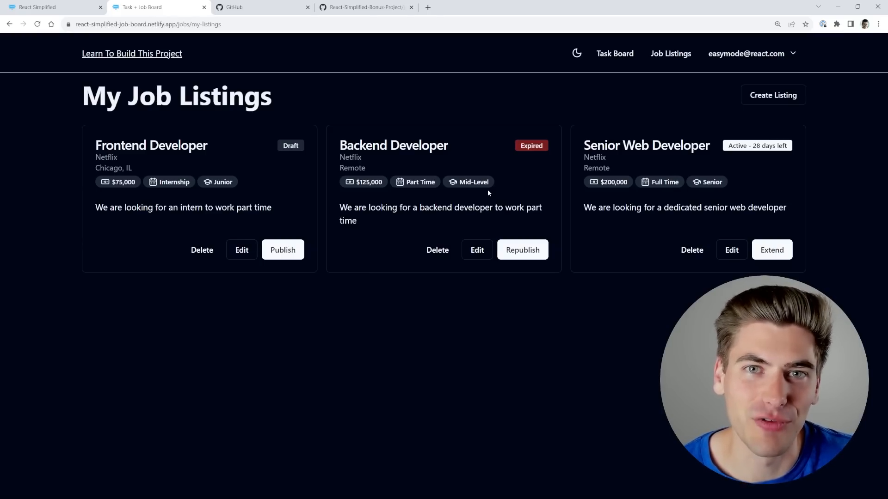
pyautogui.moveTo(435, 327)
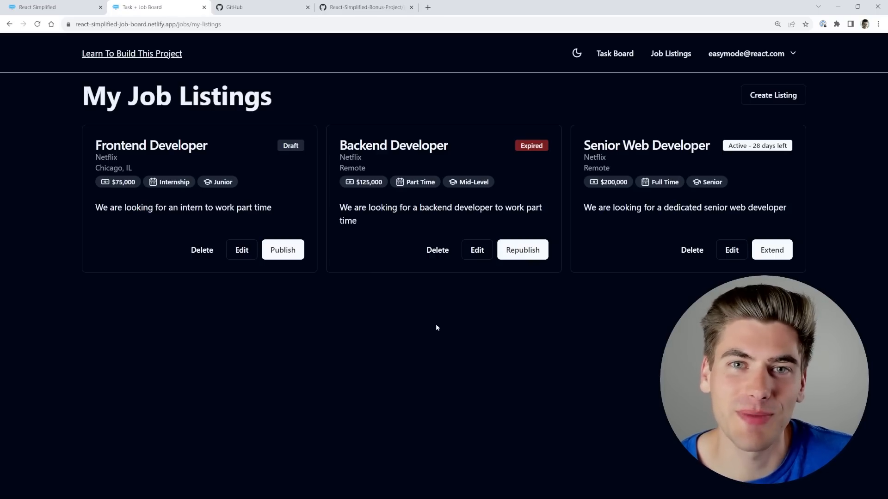
pyautogui.moveTo(405, 326)
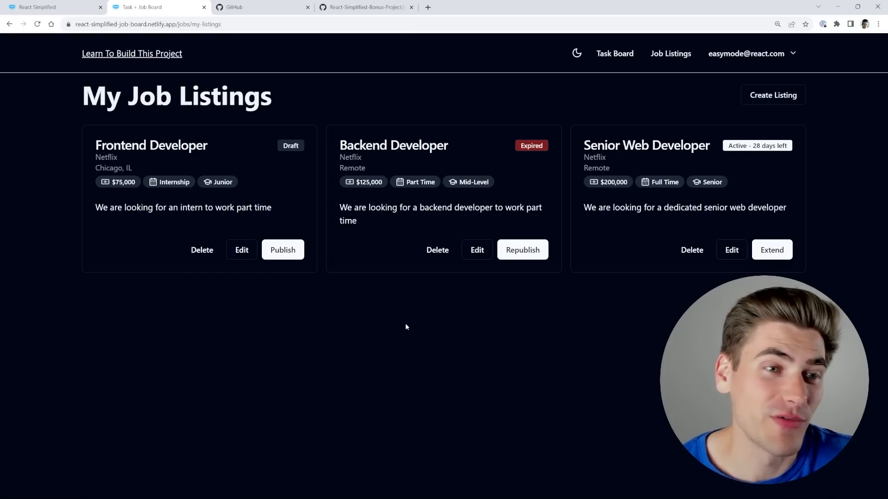
pyautogui.moveTo(443, 316)
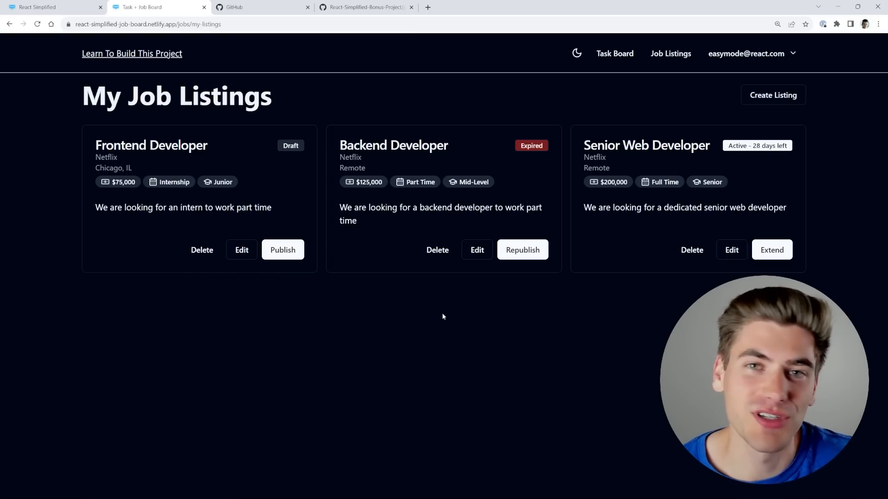
pyautogui.moveTo(432, 351)
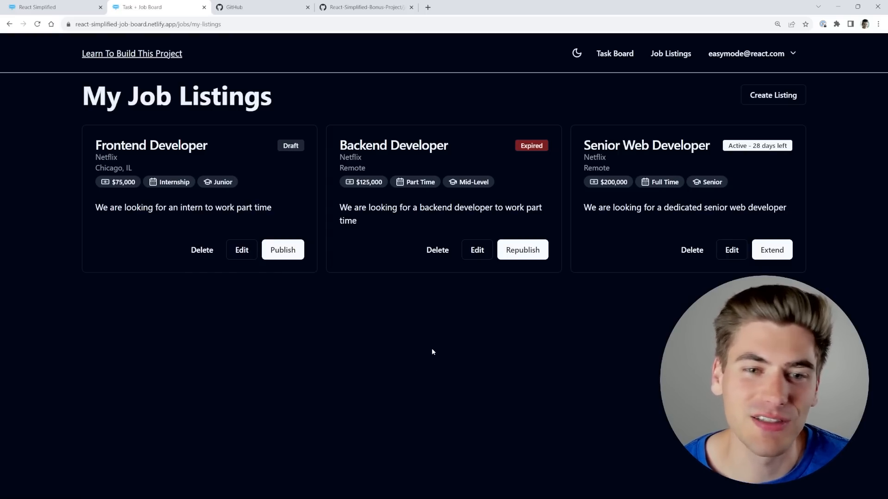
pyautogui.moveTo(419, 311)
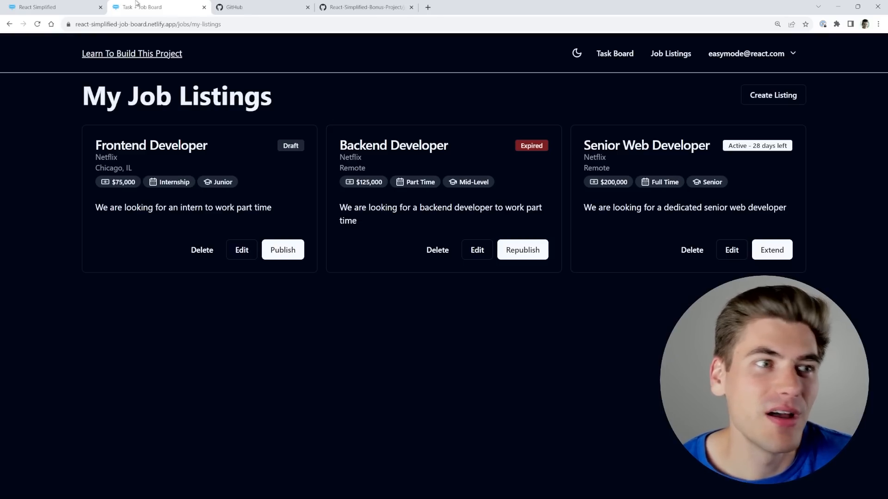
# Show the beginner course table of contents and browse its Basic Components lesson sections.
pyautogui.click(54, 6)
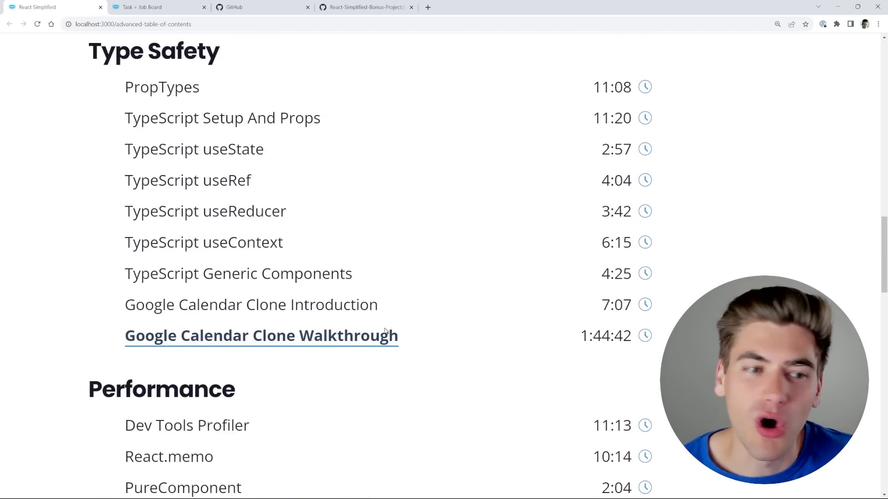
pyautogui.scroll(-3)
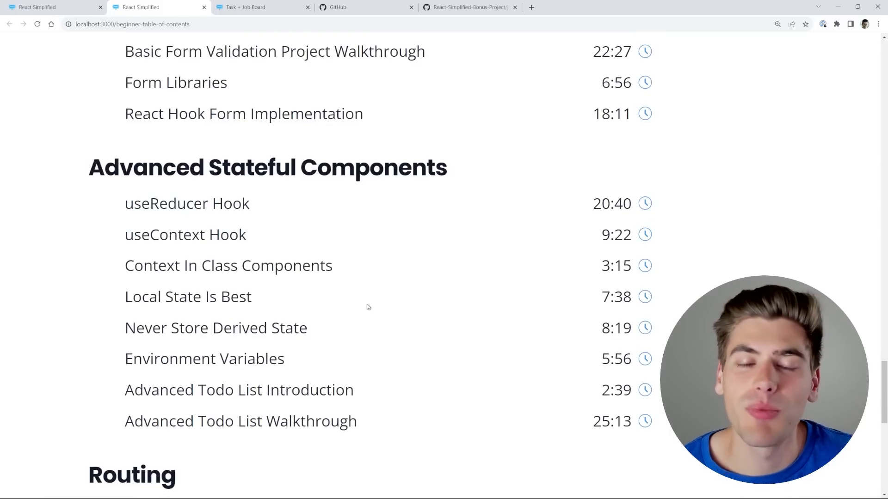
pyautogui.moveTo(365, 307)
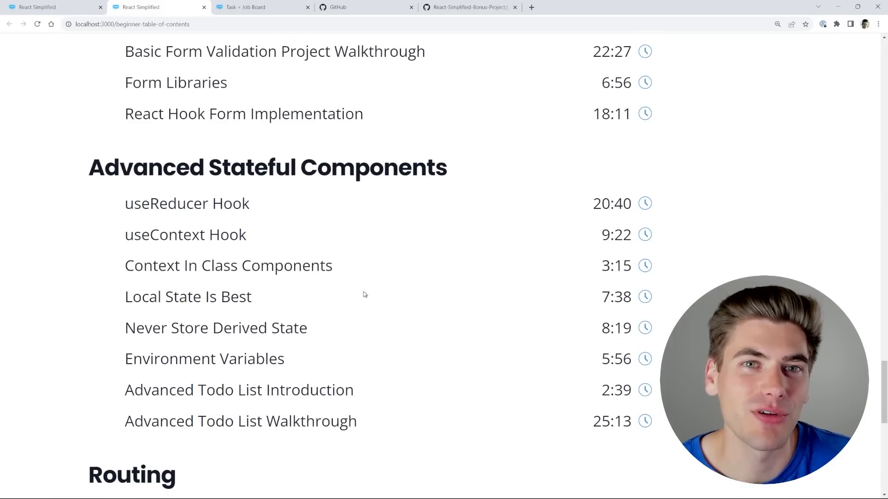
pyautogui.moveTo(352, 298)
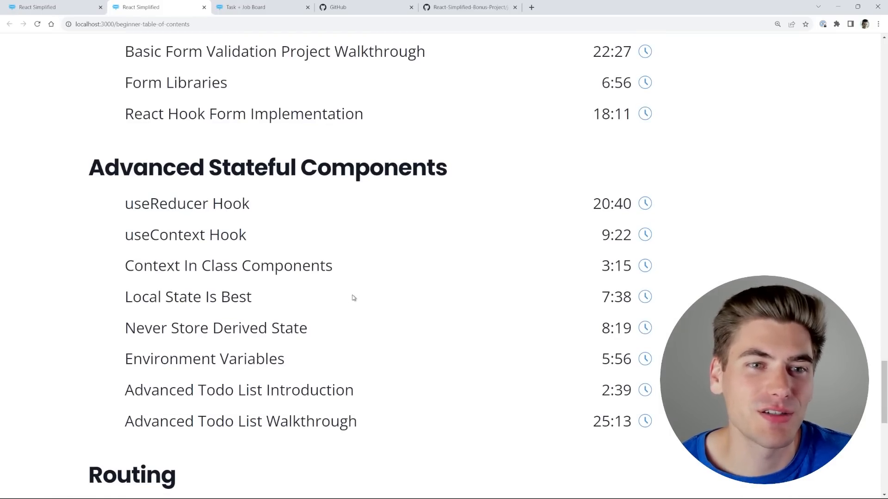
pyautogui.scroll(3)
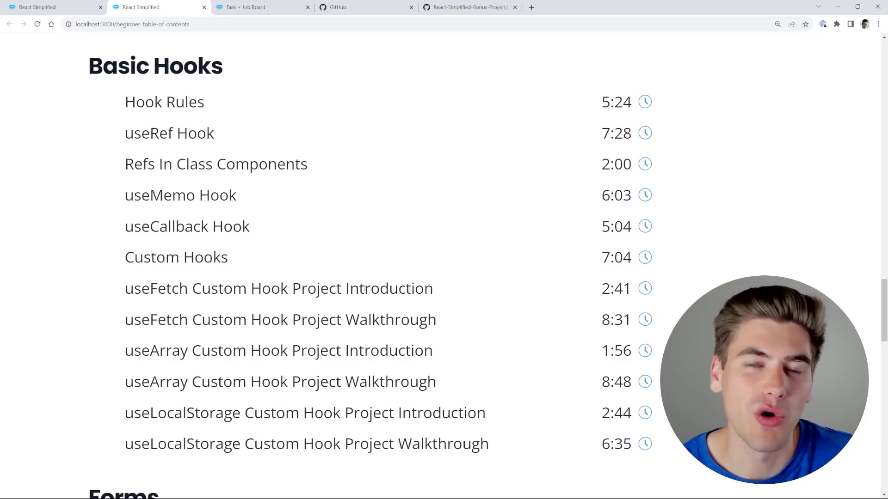
pyautogui.scroll(-3)
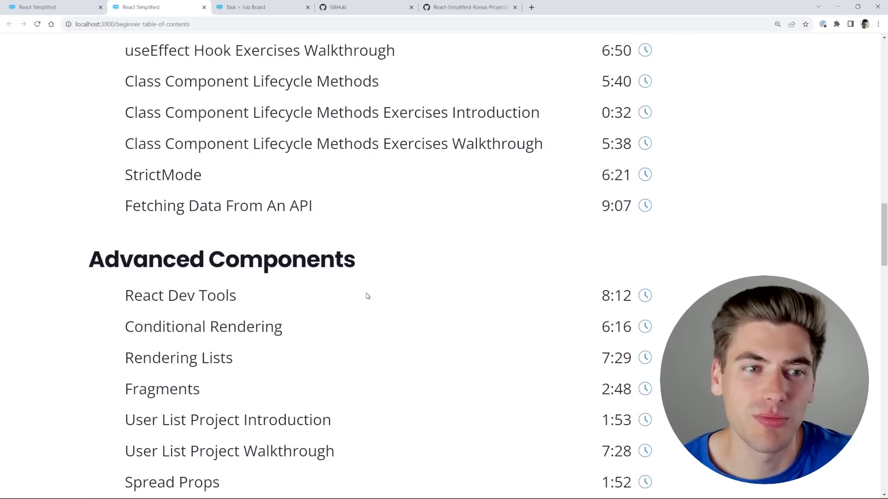
pyautogui.scroll(3)
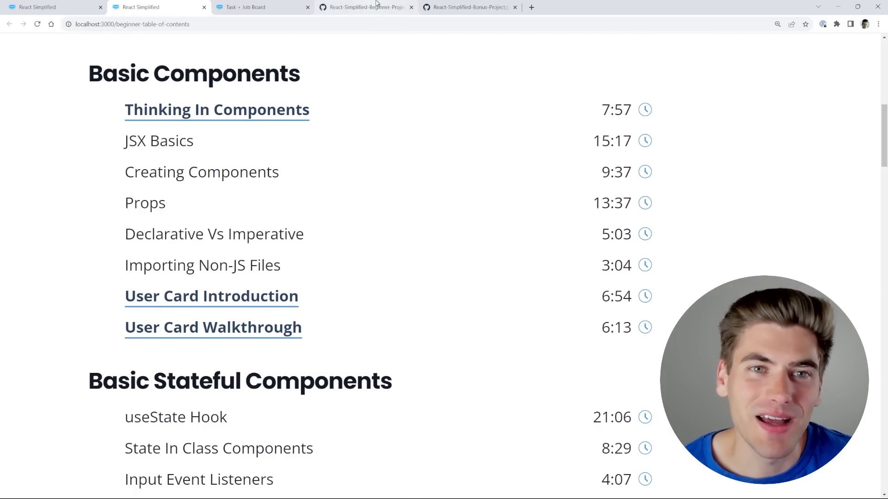
# Review the 15-16-user-card/before README's getting-started notes and seven-step instructions on GitHub.
pyautogui.click(365, 7)
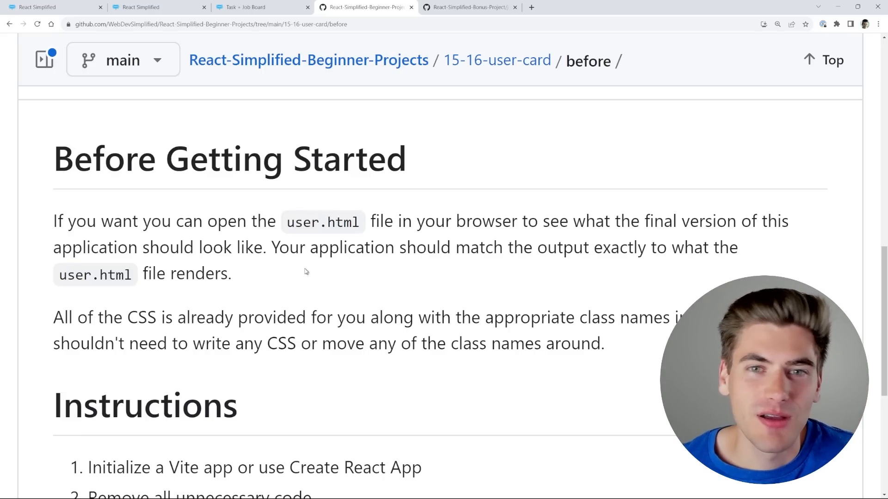
pyautogui.moveTo(291, 272)
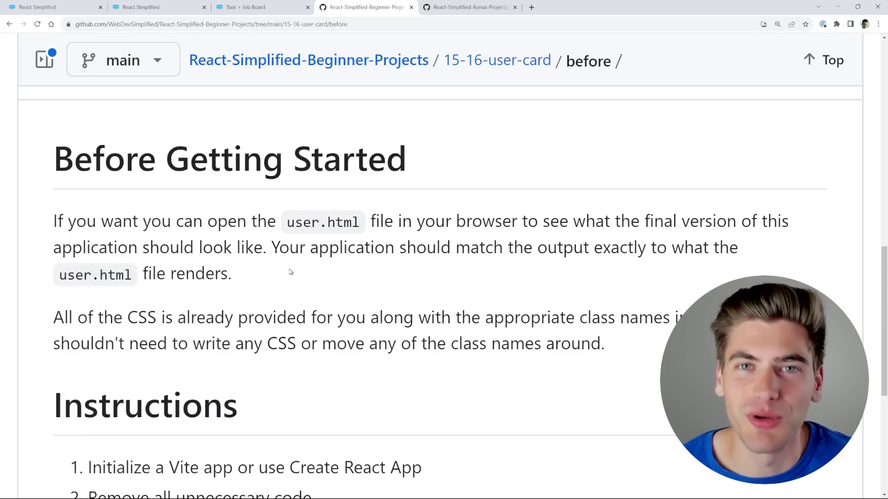
pyautogui.scroll(-3)
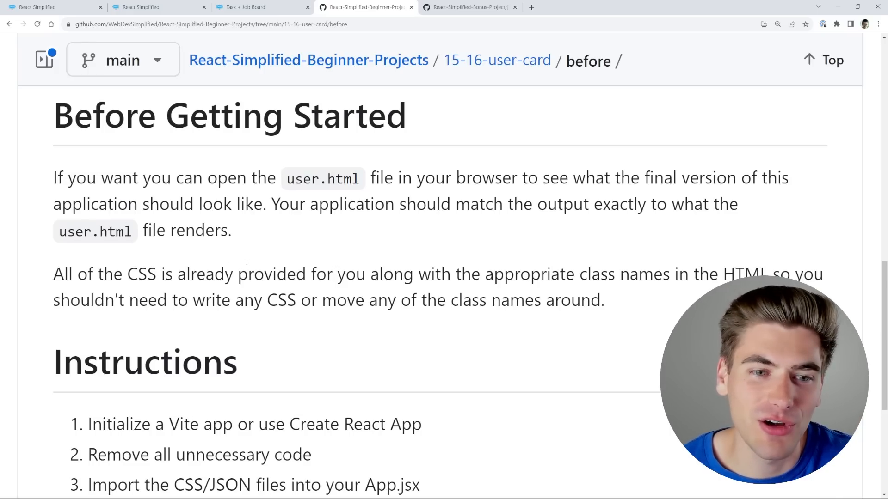
pyautogui.scroll(-3)
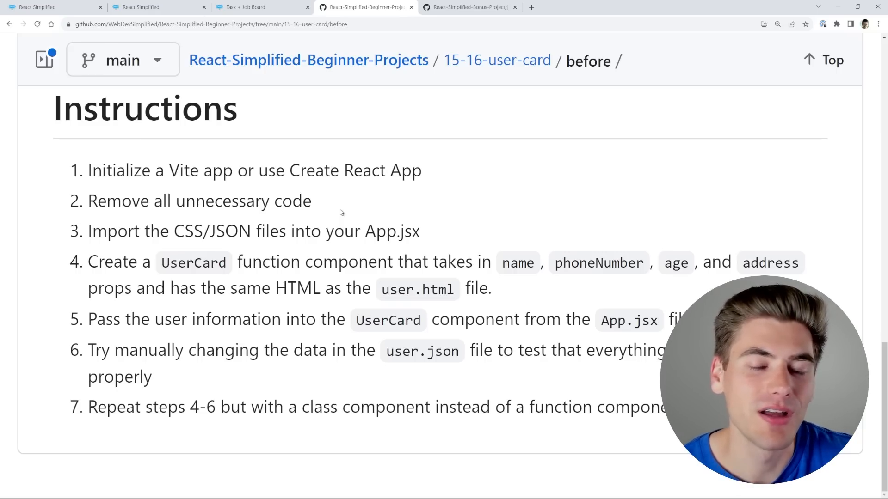
pyautogui.scroll(3)
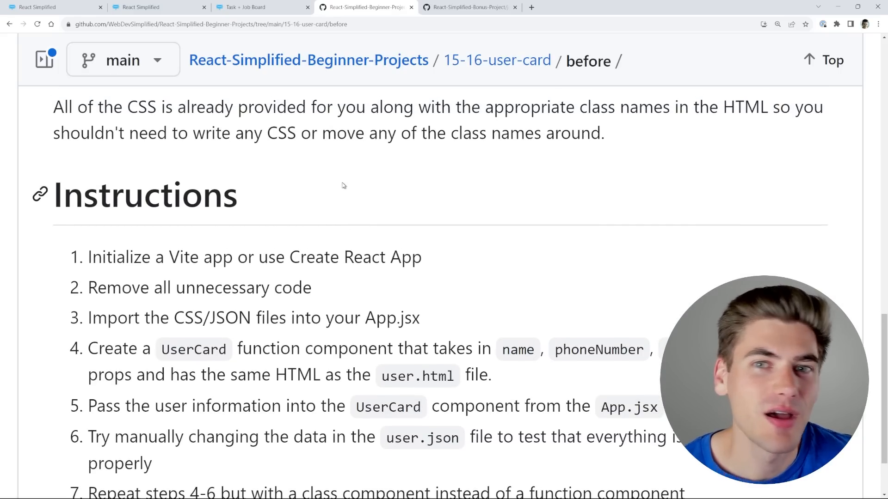
pyautogui.moveTo(343, 208)
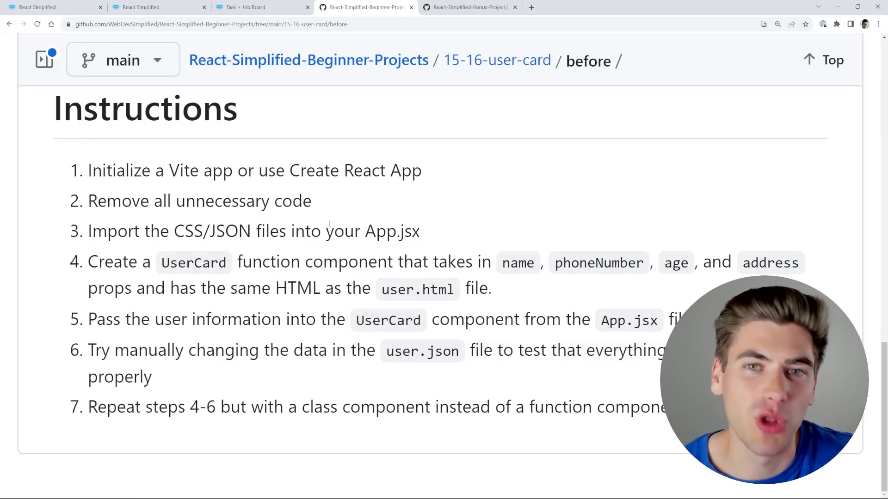
# Return to the Job Board's My Job Listings page with its three Netflix listings.
pyautogui.click(243, 6)
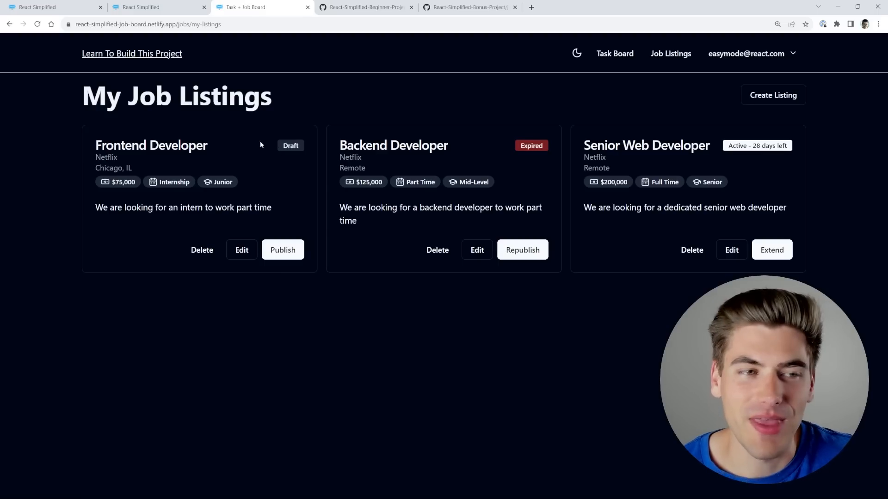
pyautogui.click(614, 54)
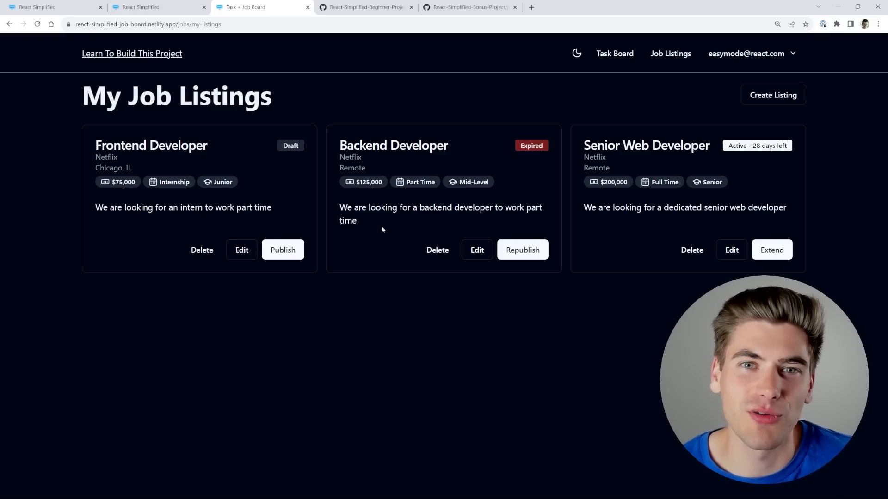
pyautogui.moveTo(435, 194)
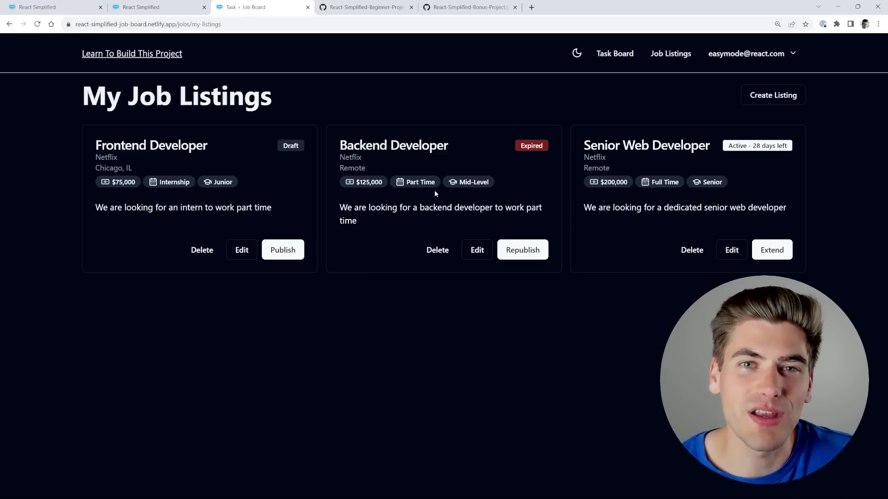
pyautogui.moveTo(448, 158)
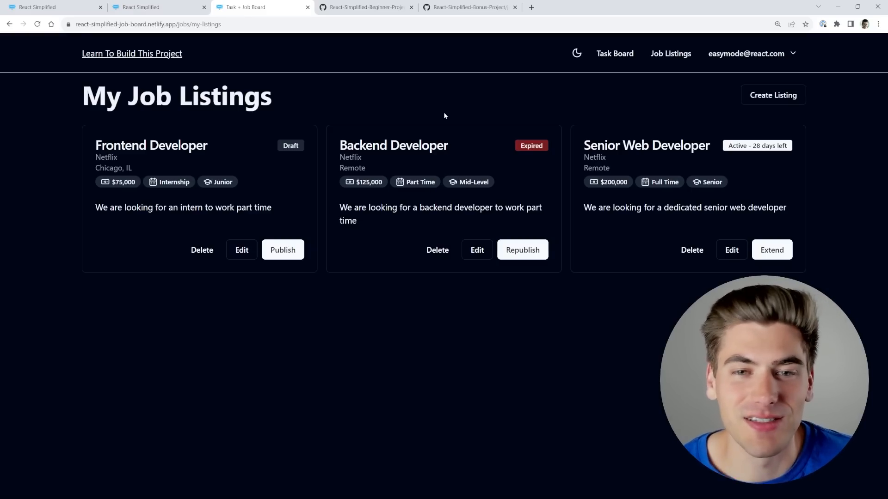
# Read through the job-board README's getting-started and team lead notes in the bonus project repo.
pyautogui.click(467, 7)
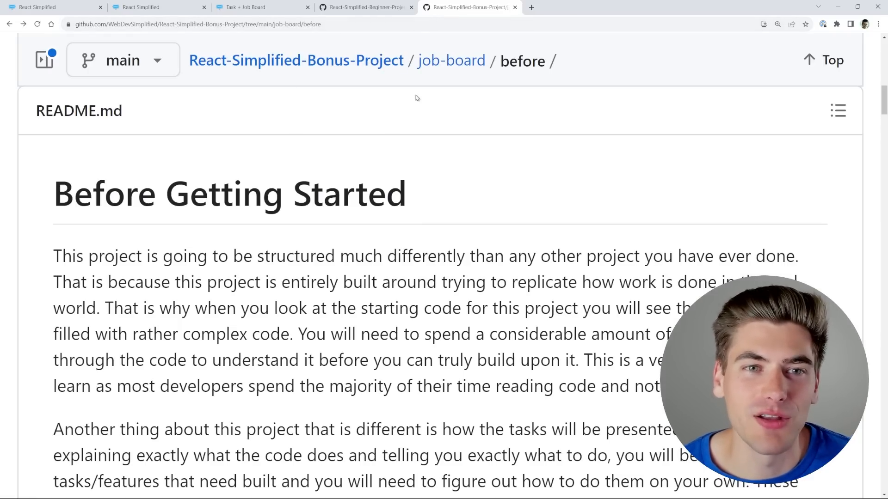
pyautogui.scroll(-3)
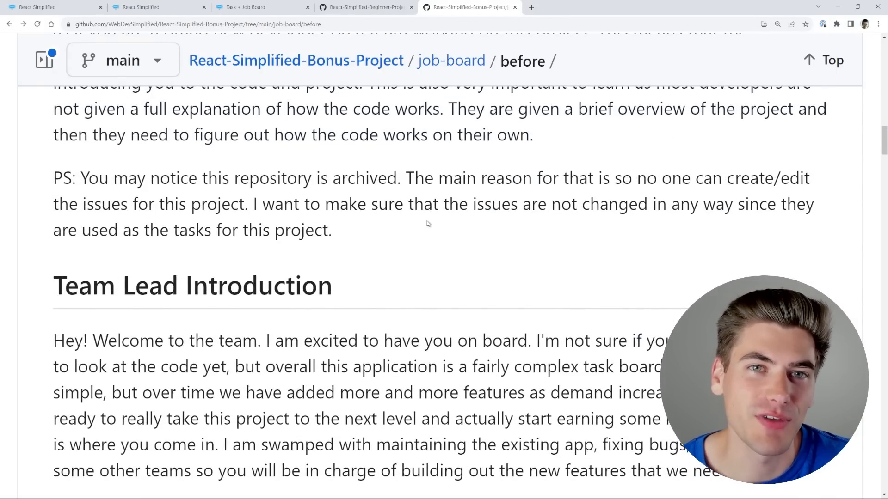
pyautogui.scroll(-3)
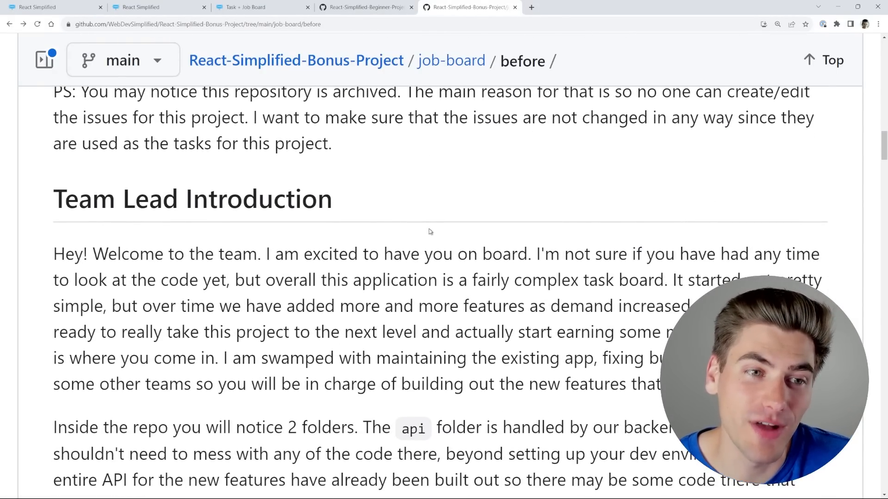
pyautogui.scroll(-3)
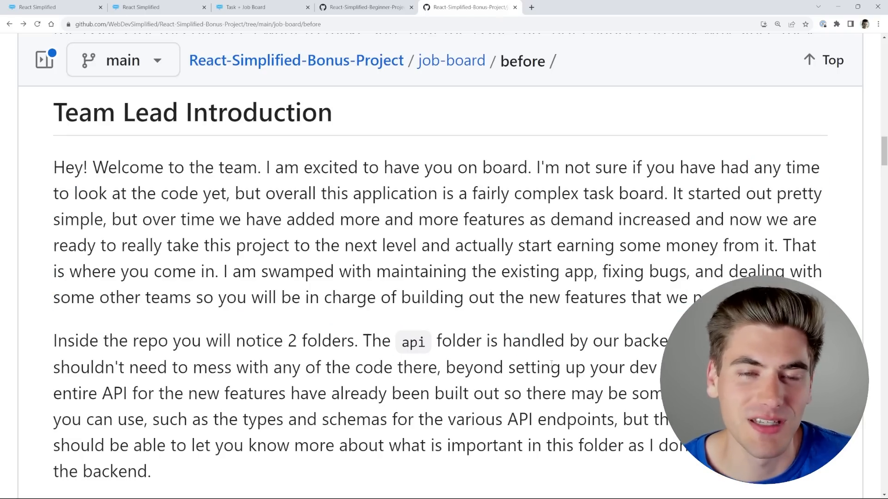
pyautogui.scroll(-3)
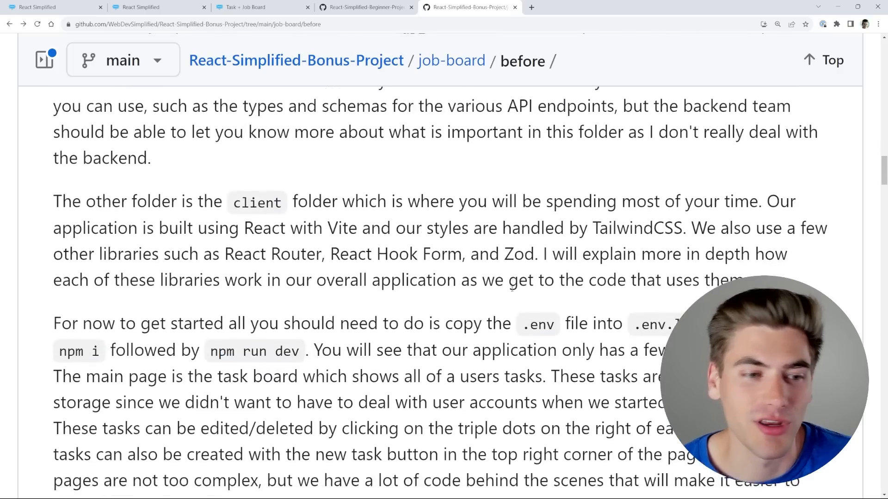
pyautogui.scroll(-3)
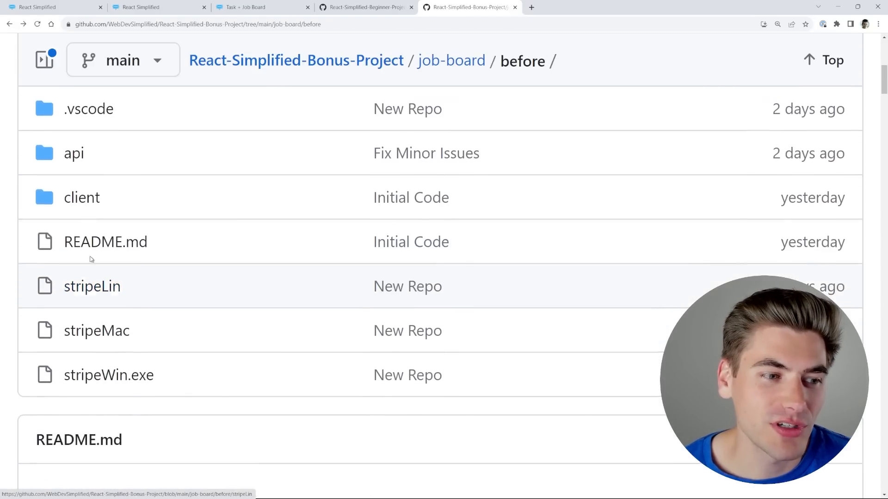
# Browse the job-board client folder and its src contents, then head to the repository Issues.
pyautogui.click(82, 197)
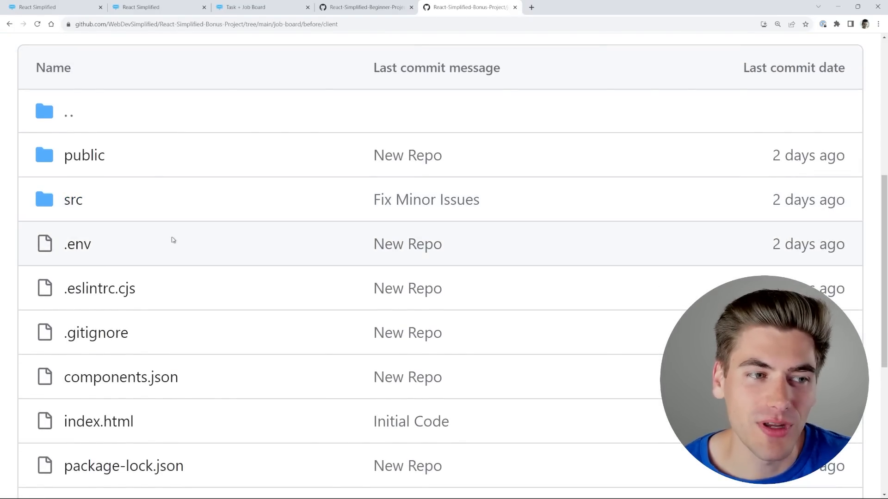
pyautogui.click(73, 199)
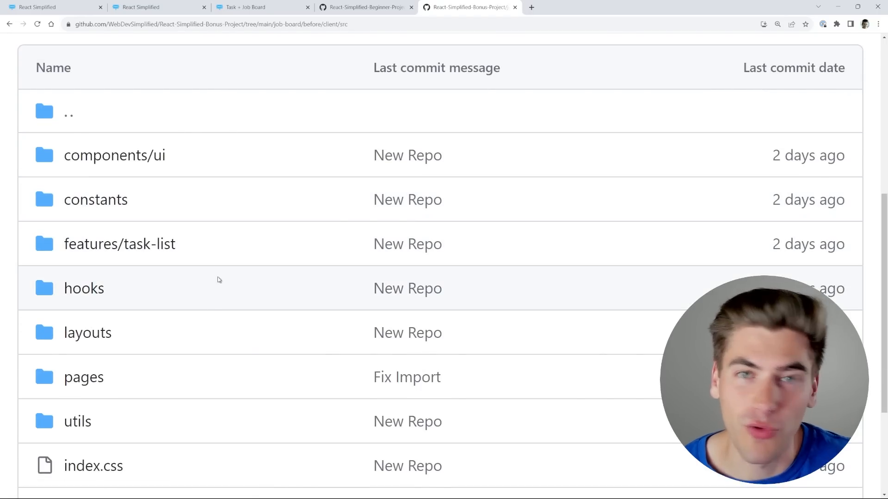
pyautogui.scroll(-3)
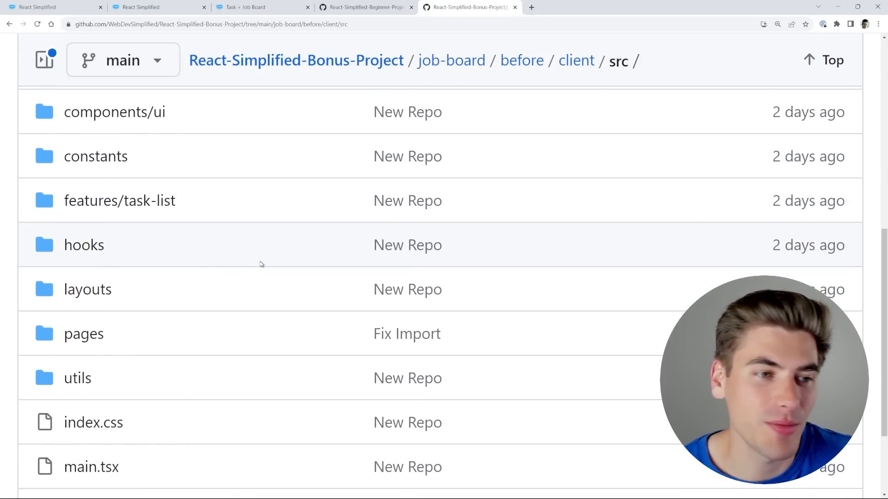
pyautogui.scroll(3)
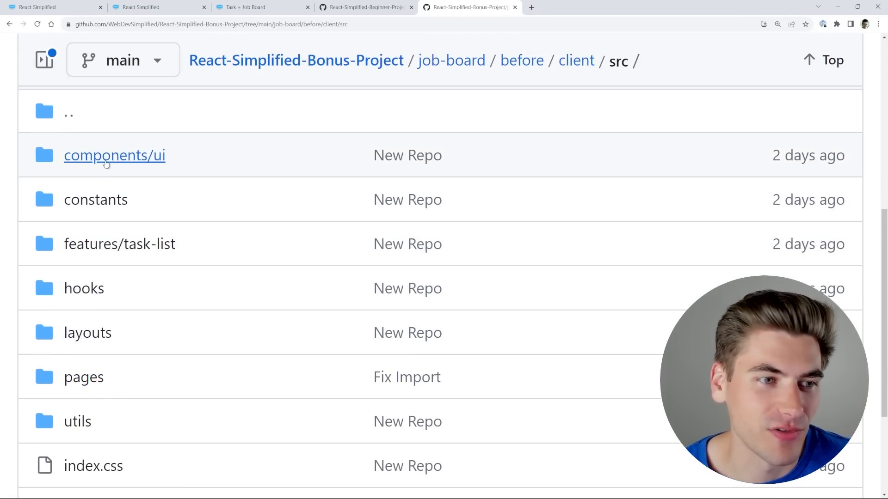
pyautogui.click(115, 156)
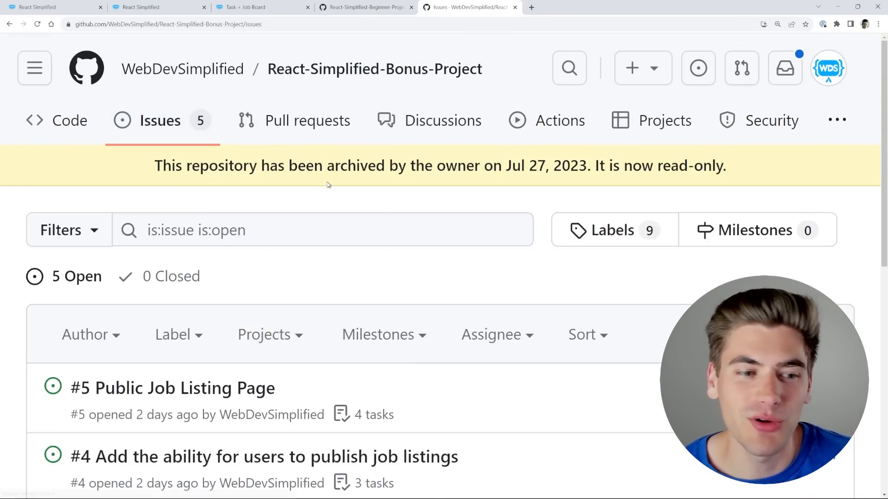
# Reveal all five open issues down to the light and dark mode issue.
pyautogui.scroll(-3)
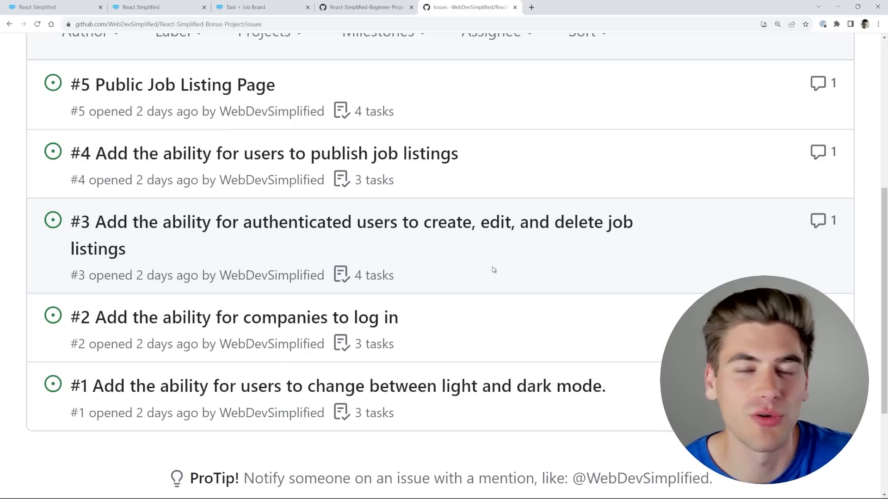
pyautogui.moveTo(400, 251)
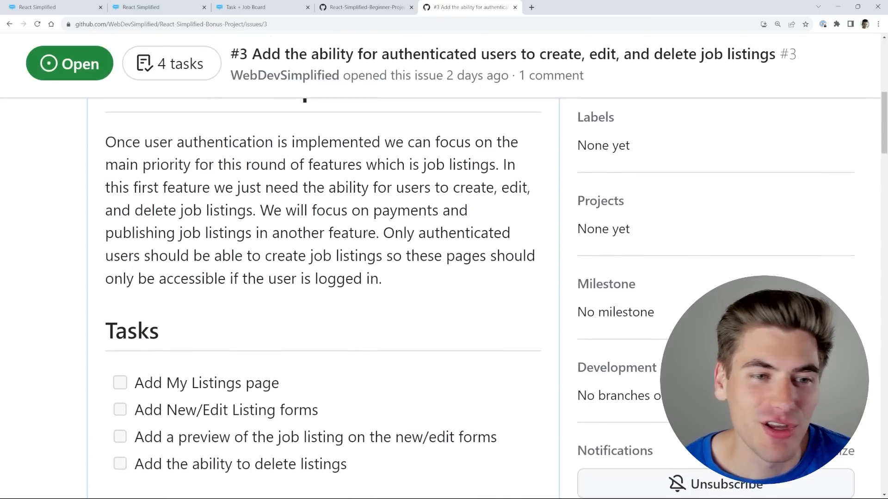
# Highlight issue #3's job-listing description, review its tasks and preview mockups, then return to the Job Board.
pyautogui.moveTo(105, 141); pyautogui.dragTo(382, 279)
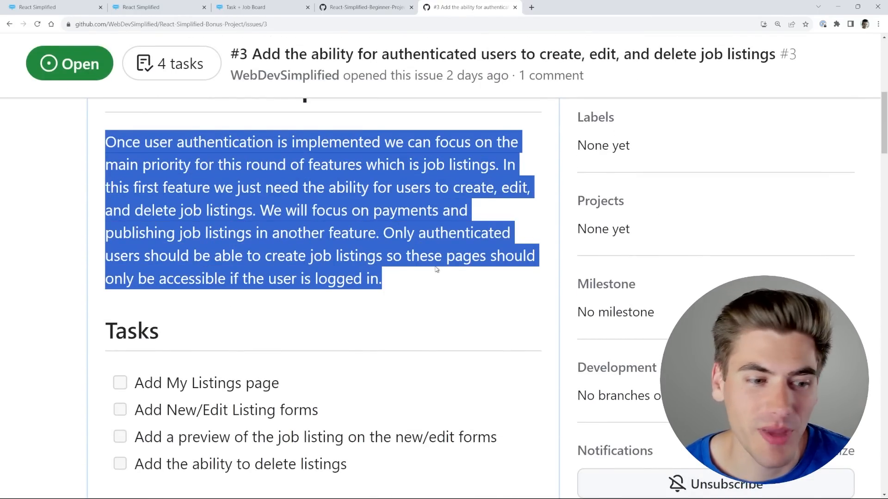
pyautogui.scroll(-3)
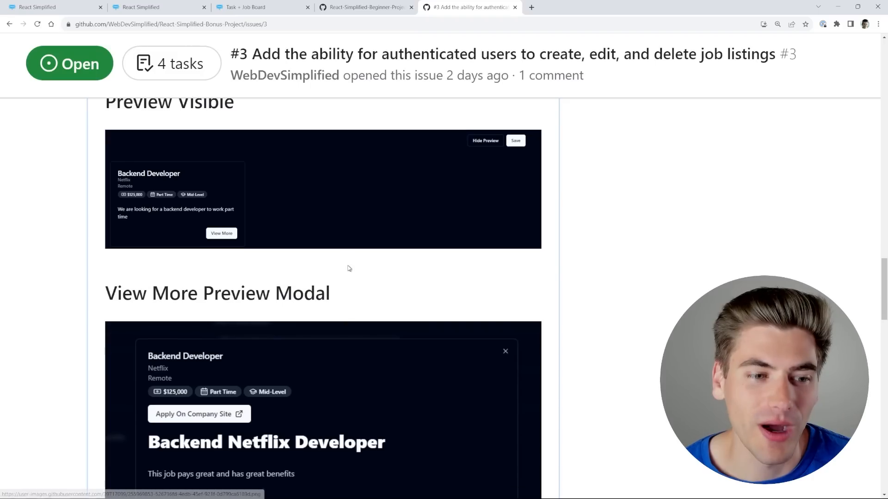
pyautogui.scroll(-3)
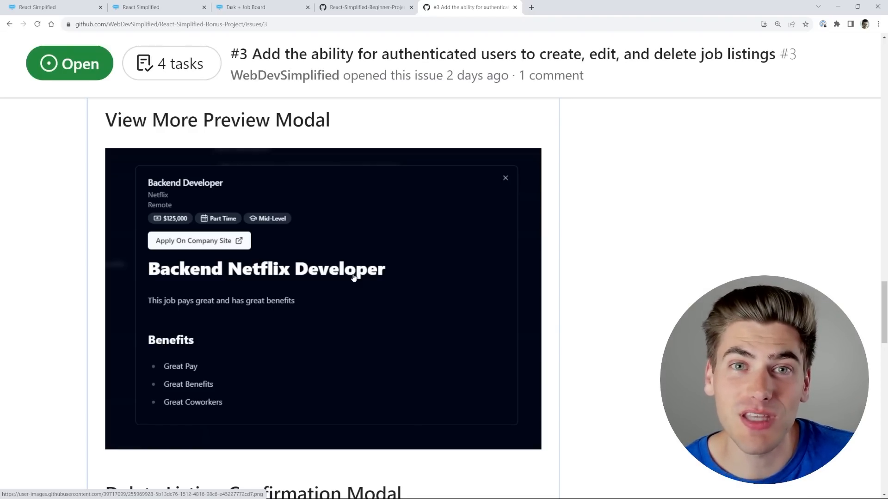
pyautogui.click(262, 6)
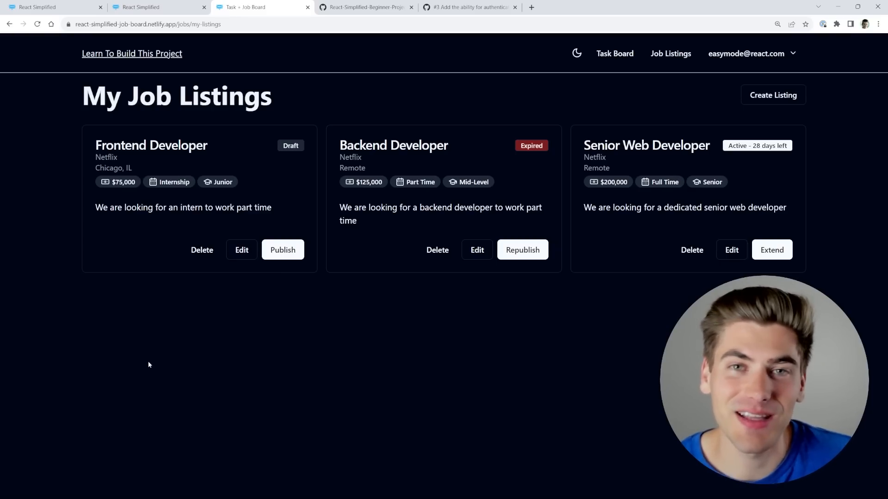
pyautogui.moveTo(152, 363)
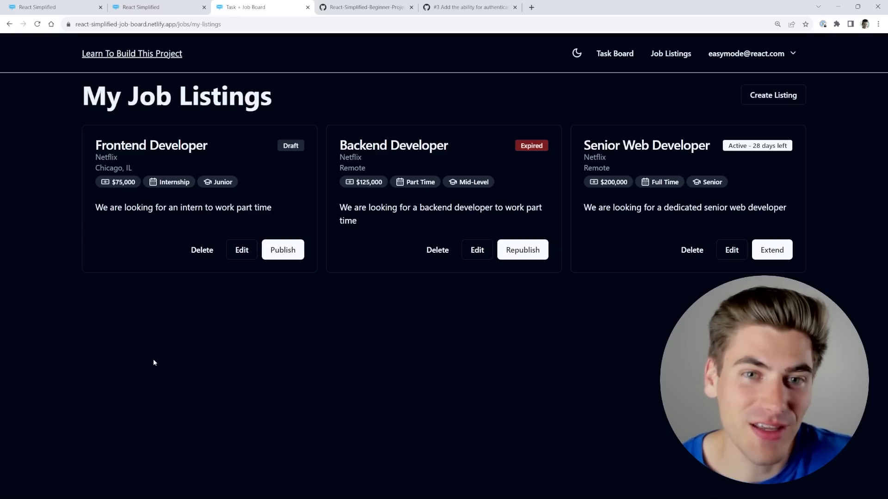
pyautogui.moveTo(195, 365)
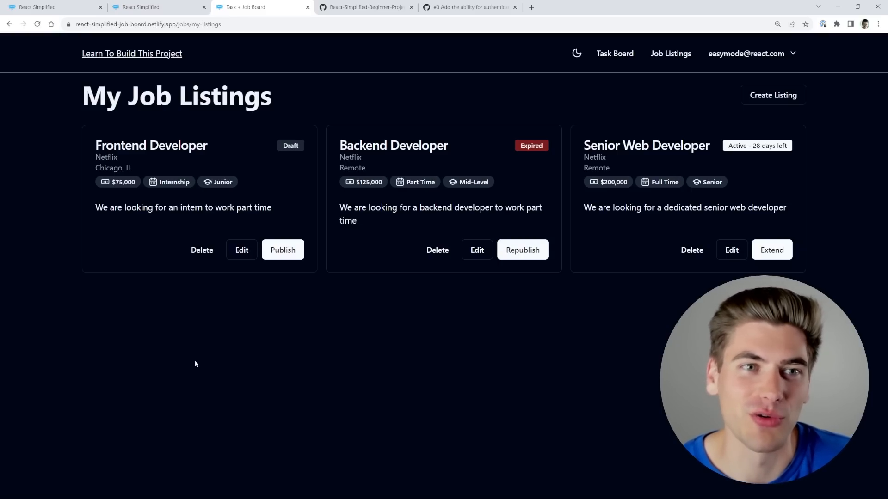
pyautogui.moveTo(336, 391)
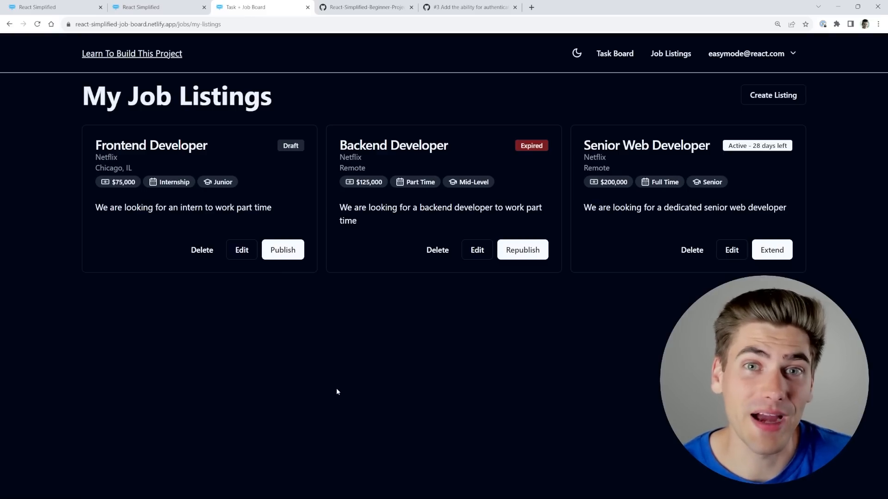
pyautogui.moveTo(359, 384)
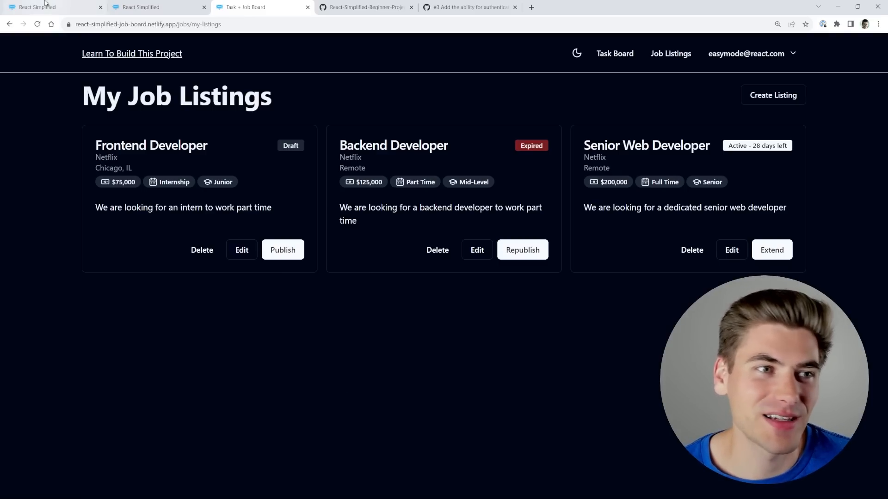
# Show the Advanced Course table of contents at its top, with Introduction and Advanced React Concepts.
pyautogui.click(53, 7)
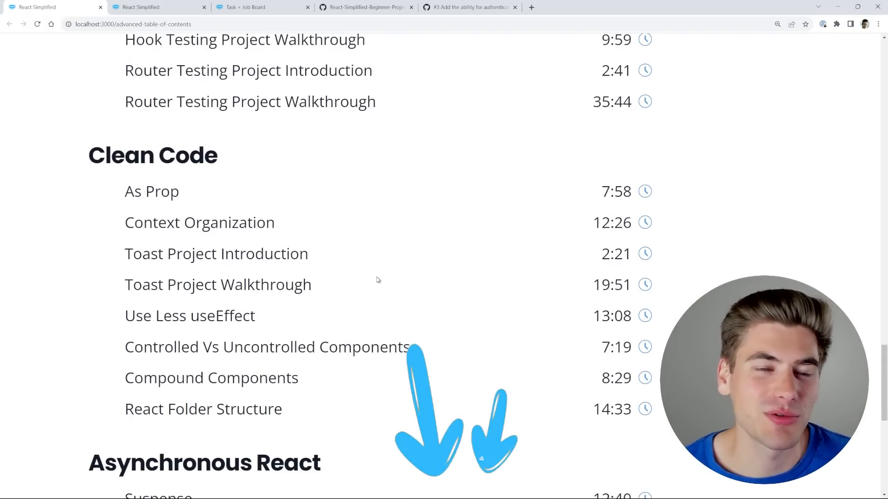
pyautogui.scroll(-3)
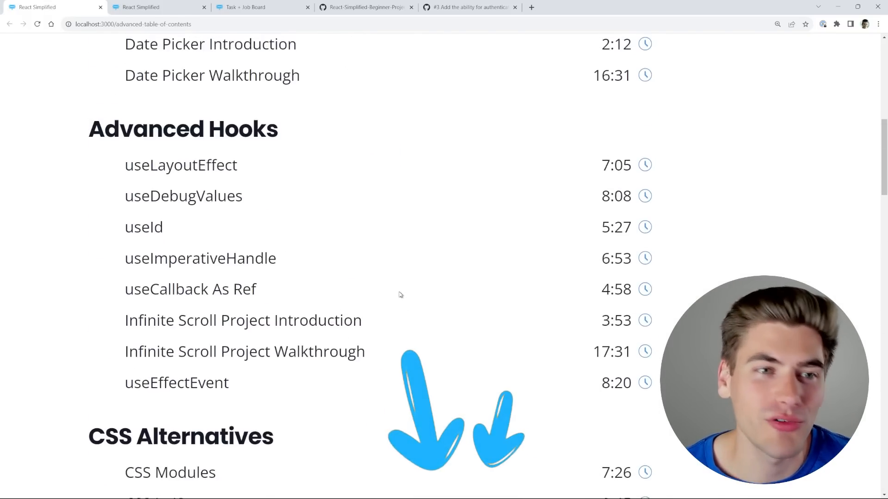
pyautogui.scroll(3)
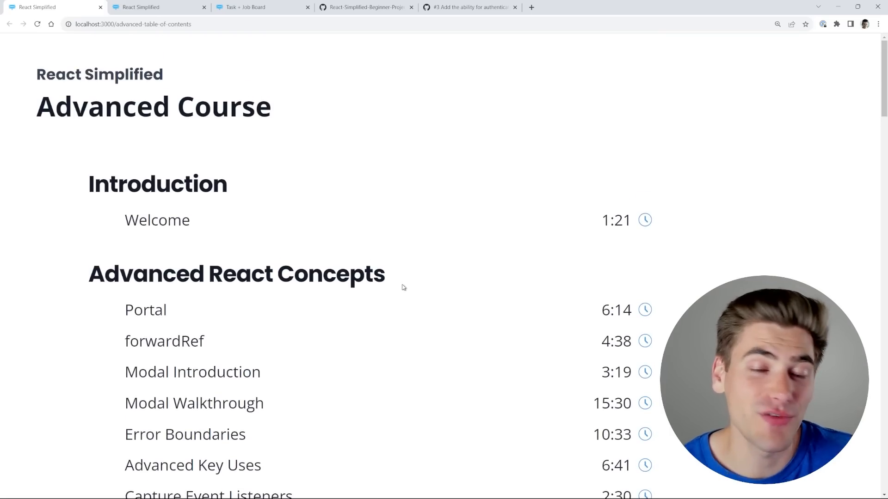